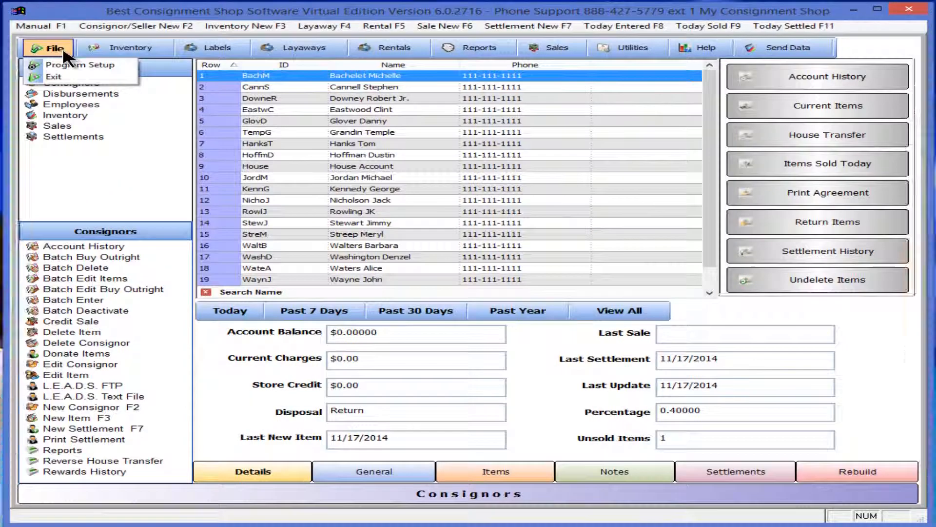
mouse_move(81, 64)
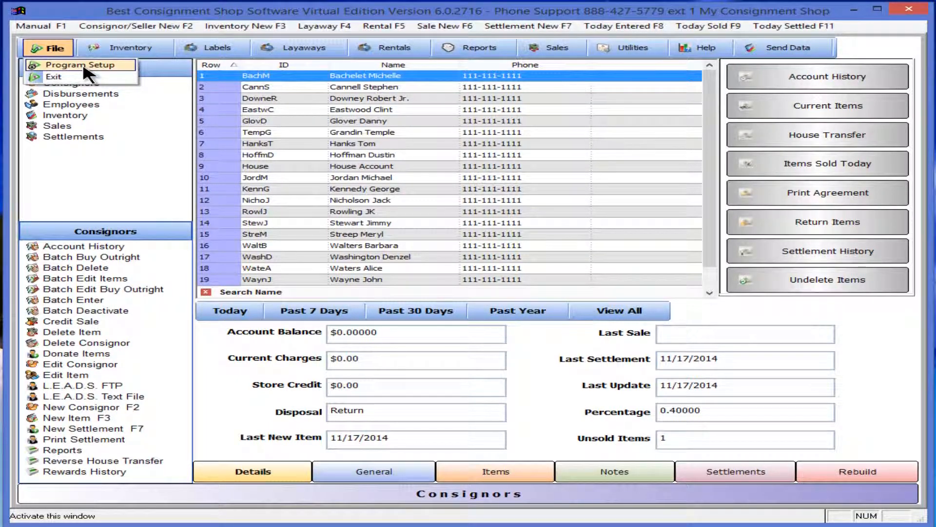
- Open Program Setup's consignor defaults and switch off Enable Police Reporting
click(78, 64)
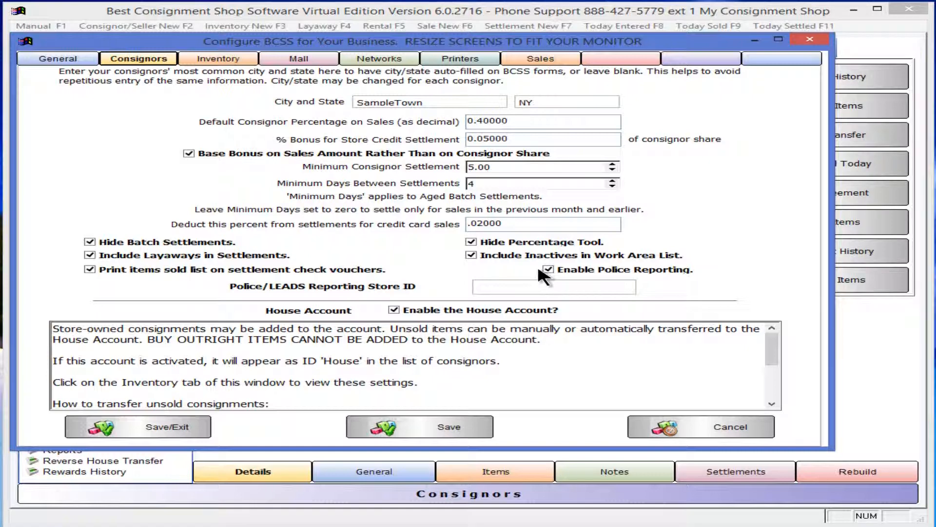
click(548, 269)
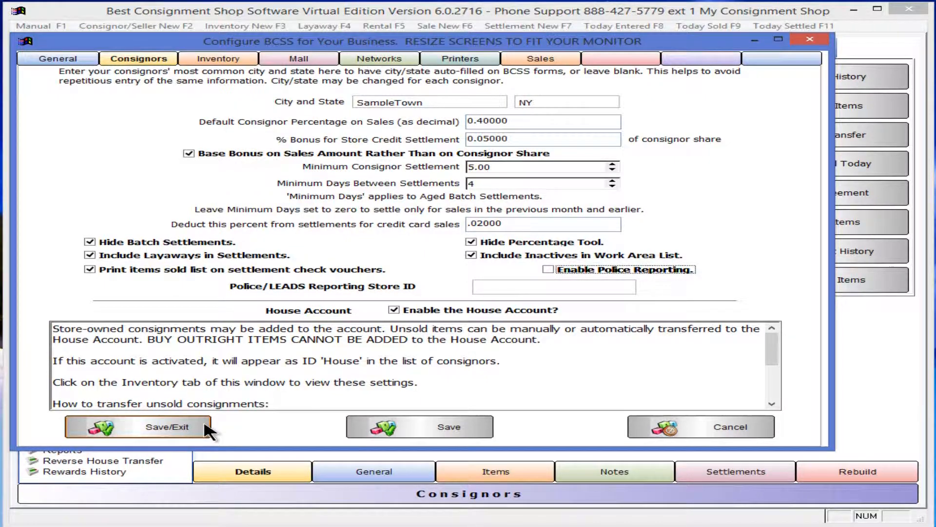
- Save the consignor defaults with Save/Exit and close Program Setup
click(166, 426)
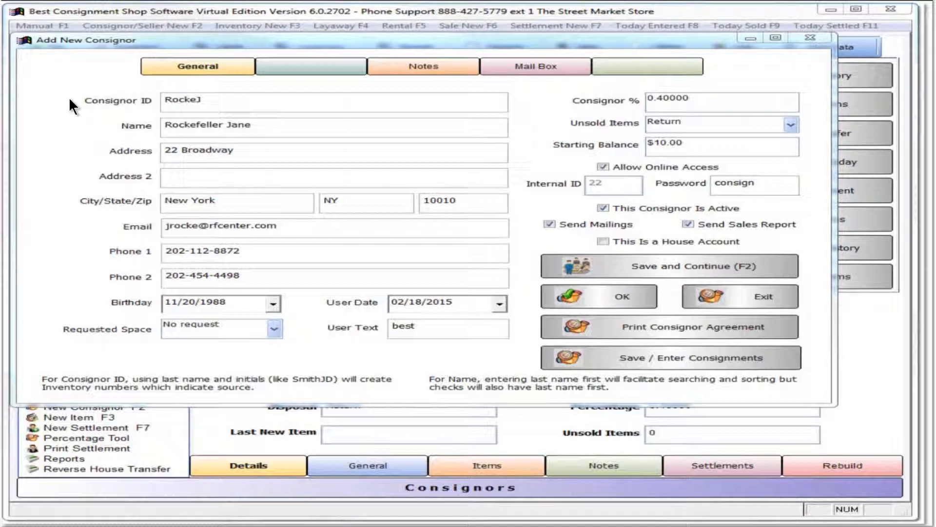
mouse_move(107, 130)
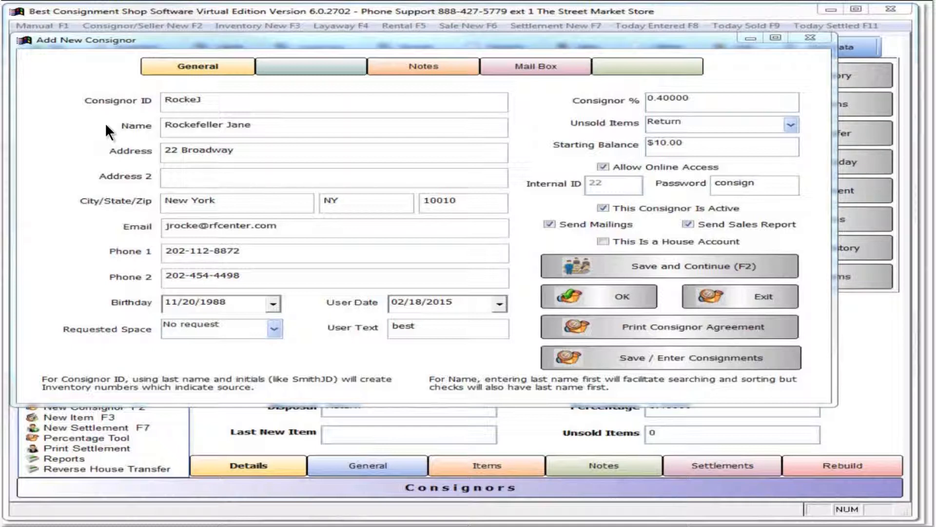
mouse_move(100, 160)
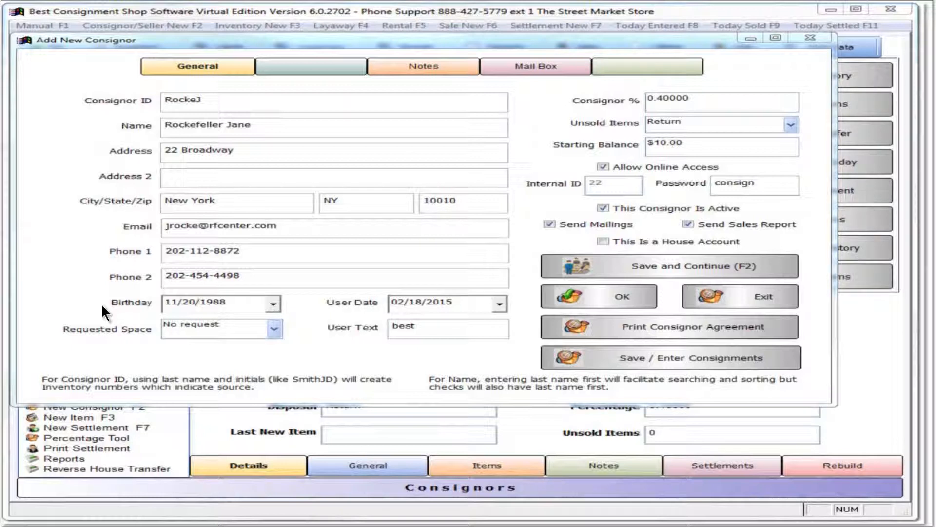
mouse_move(319, 306)
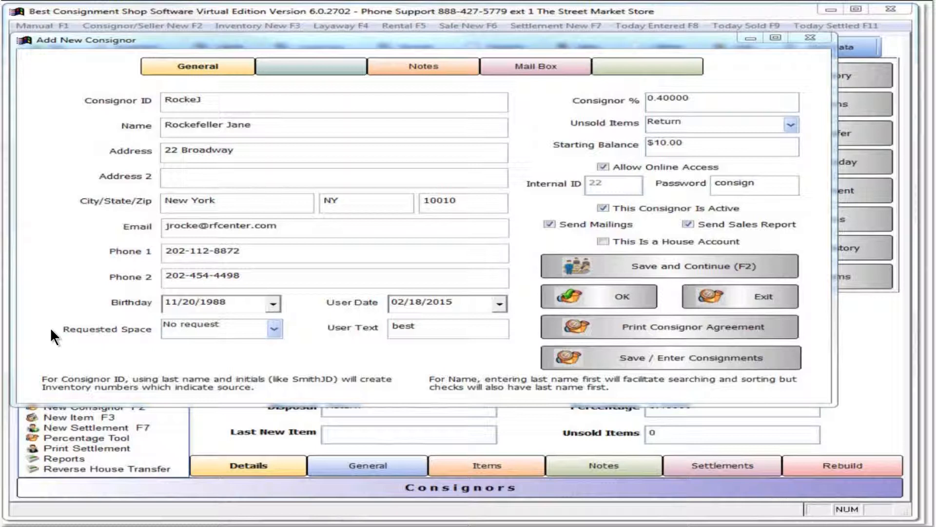
mouse_move(322, 337)
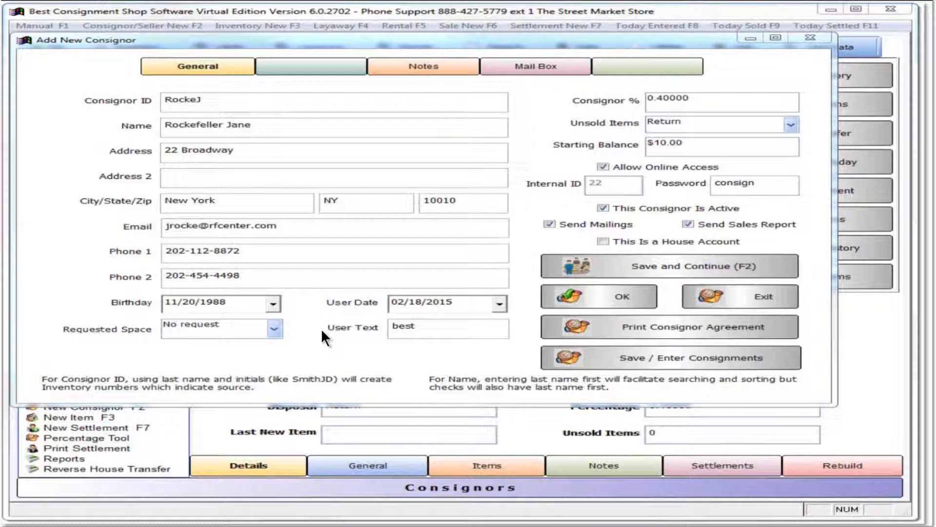
mouse_move(561, 107)
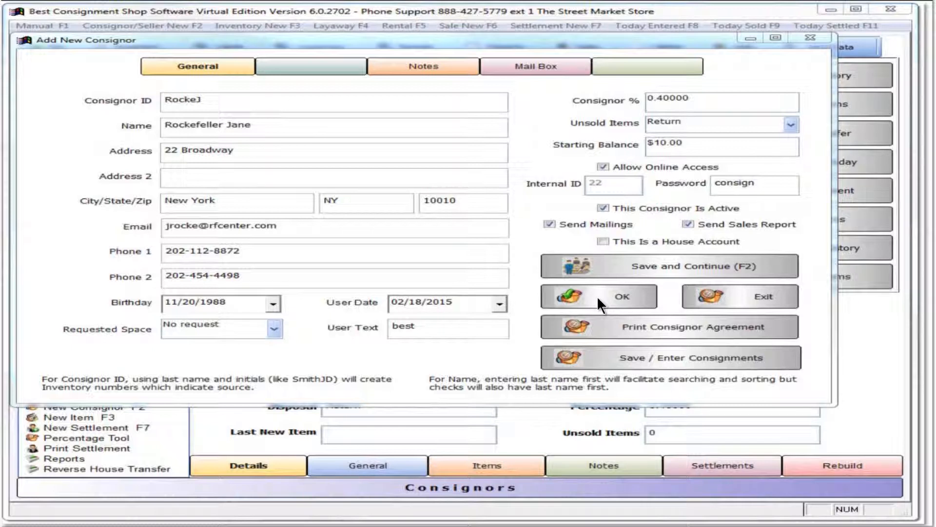
mouse_move(740, 303)
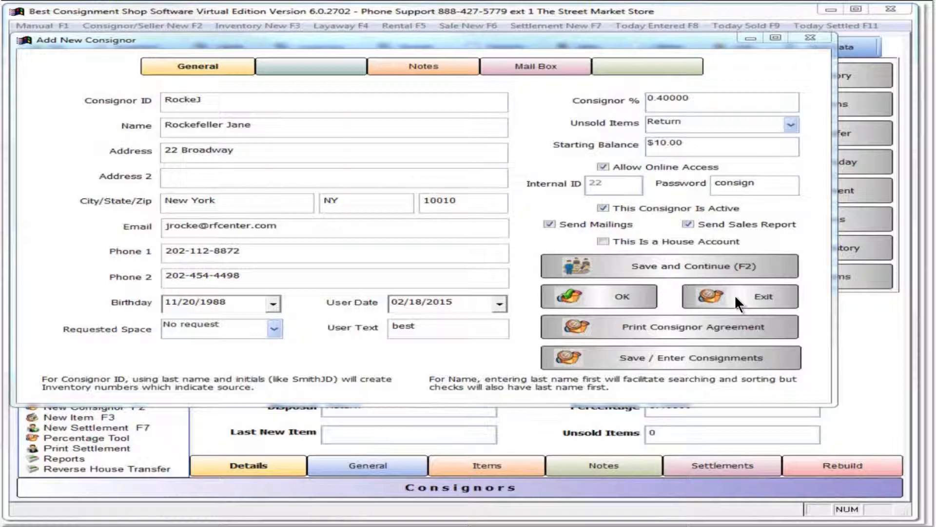
mouse_move(785, 333)
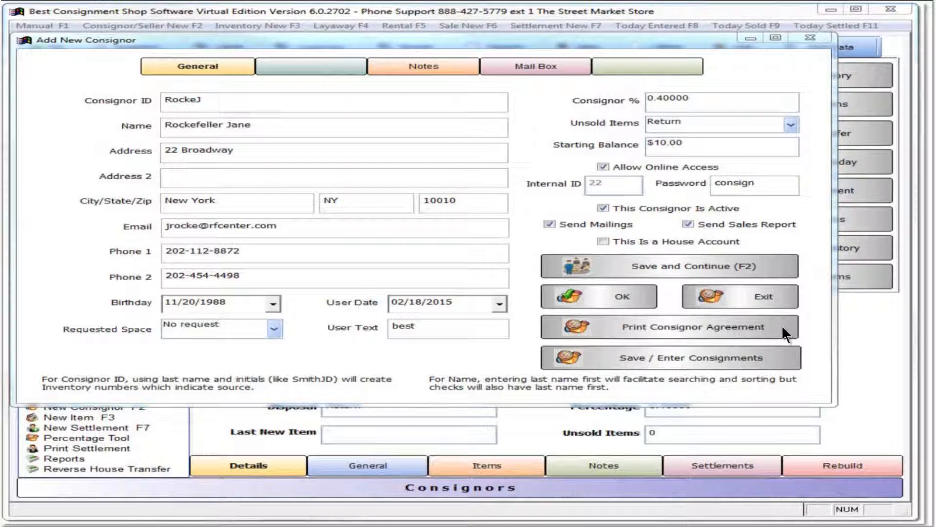
mouse_move(788, 368)
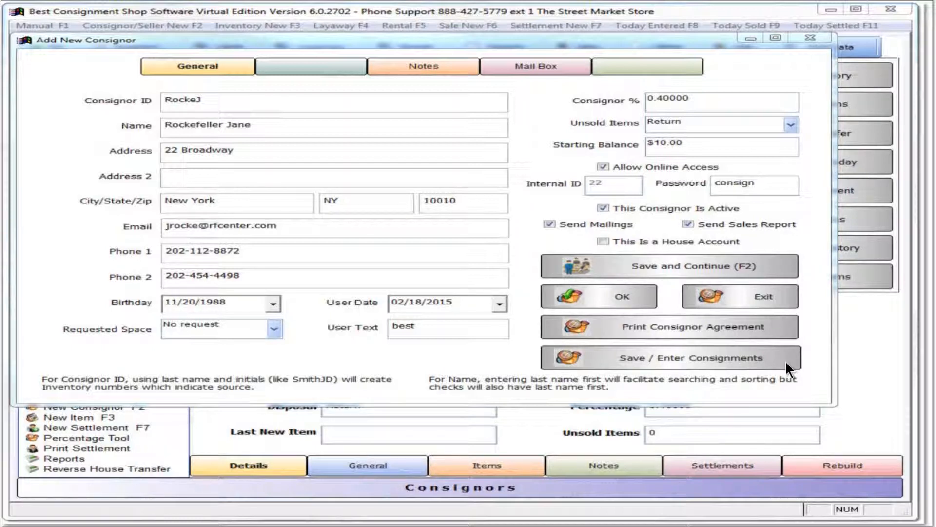